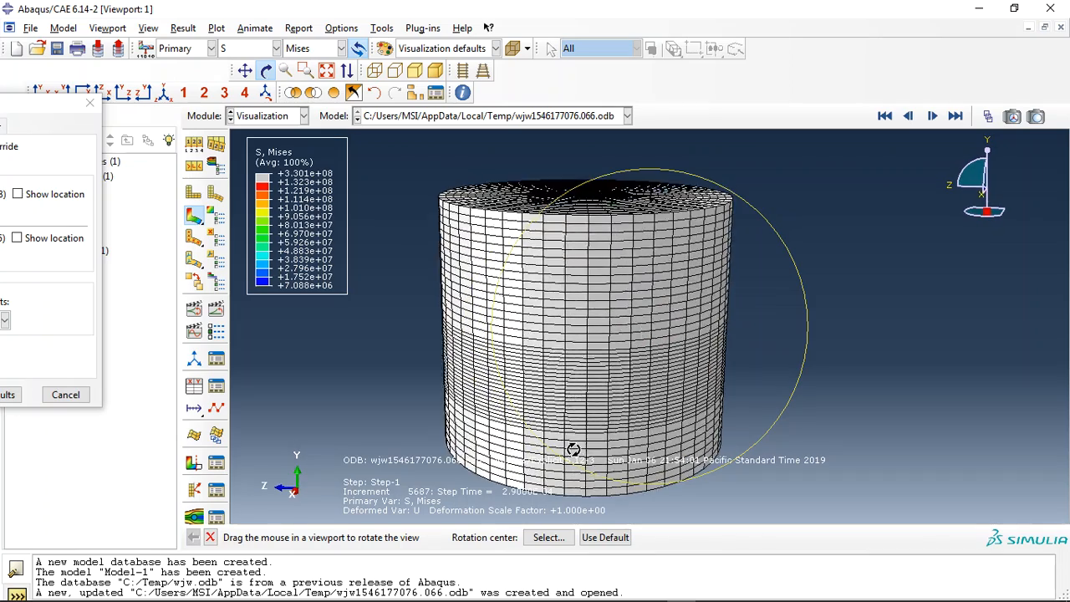
Orbit the cylindrical water-jet model to expose the plates beneath the water column.
drag(574, 449, 628, 369)
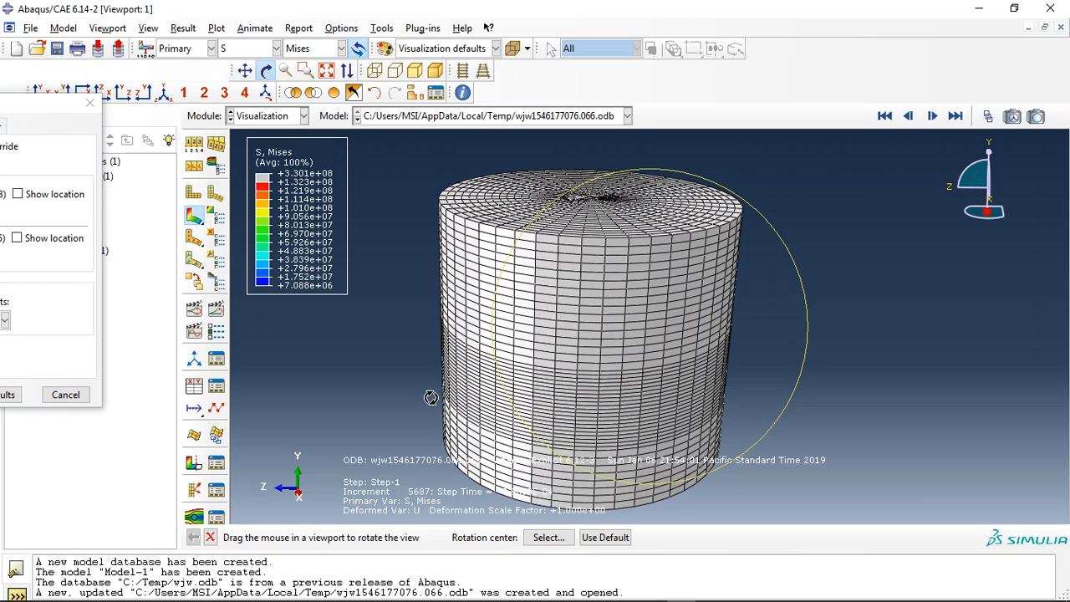
mouse_move(491, 351)
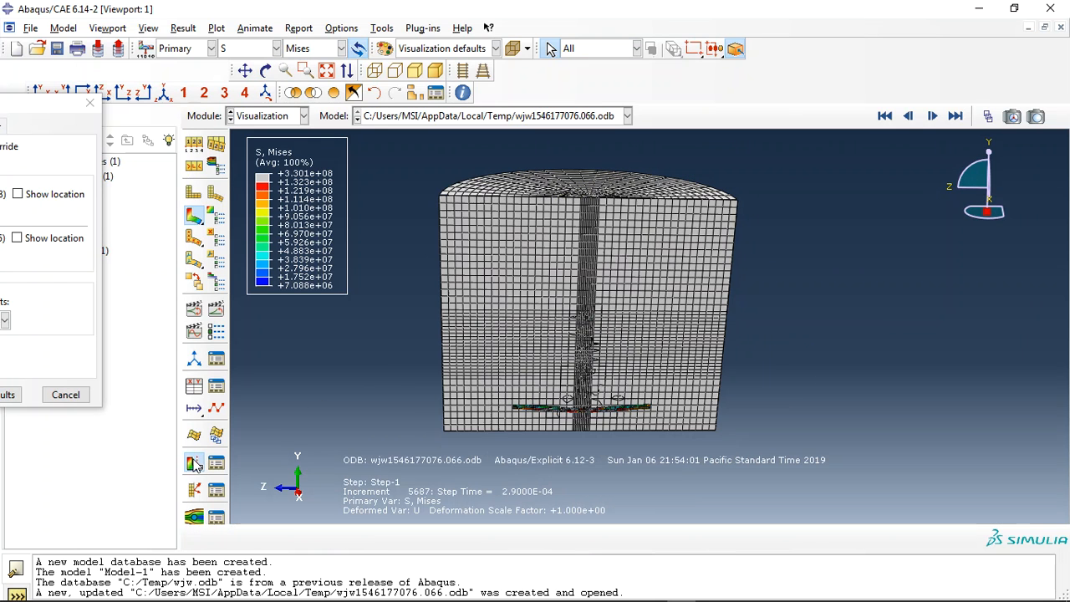
click(265, 70)
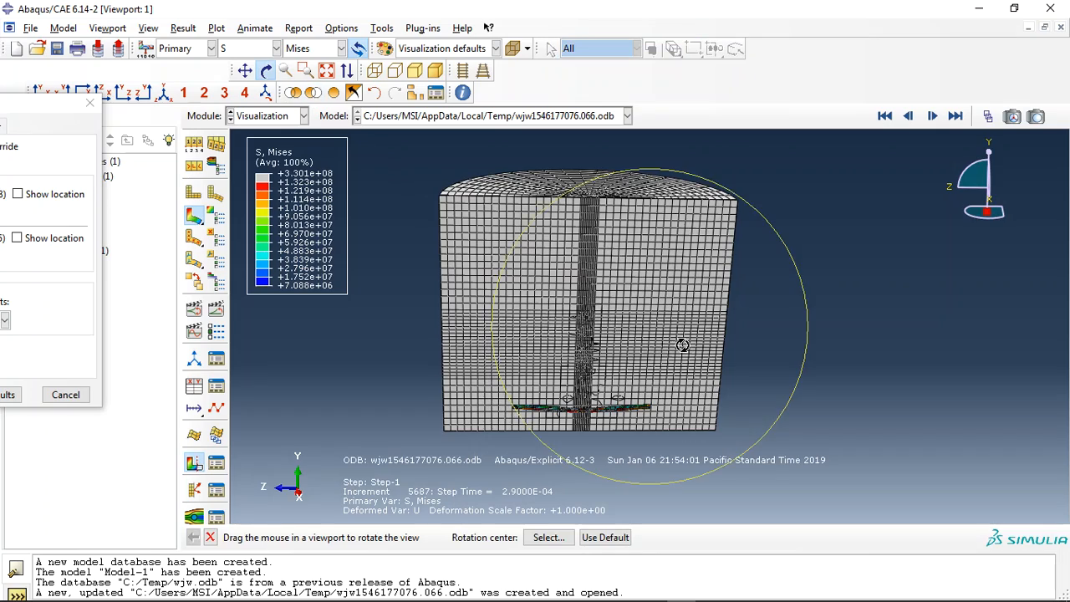
Orbit the view and play the results animation, now showing Mises stress on the plates.
drag(682, 345, 617, 359)
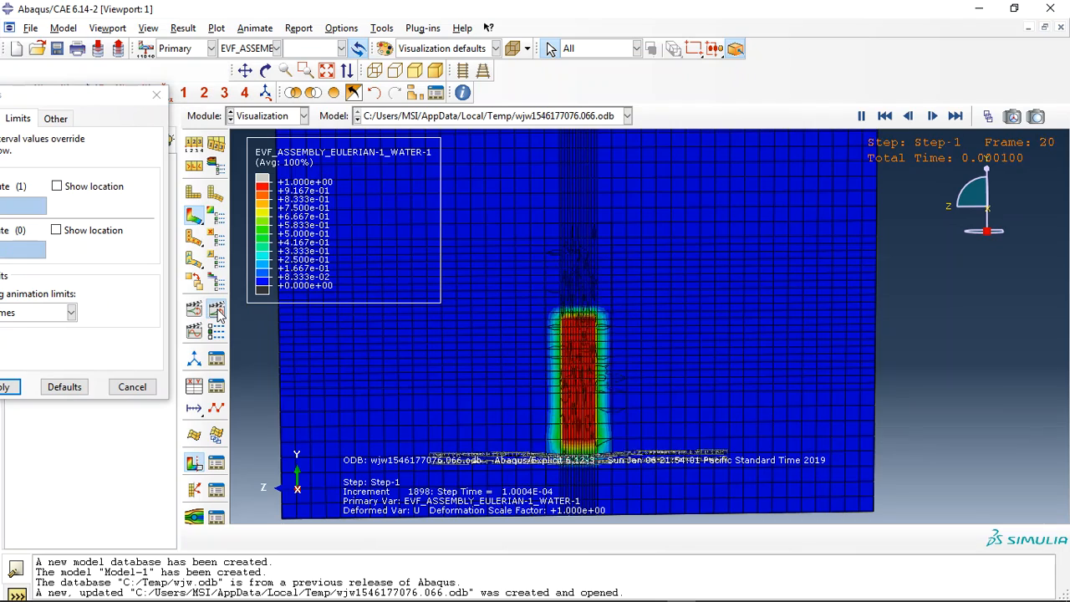
click(931, 116)
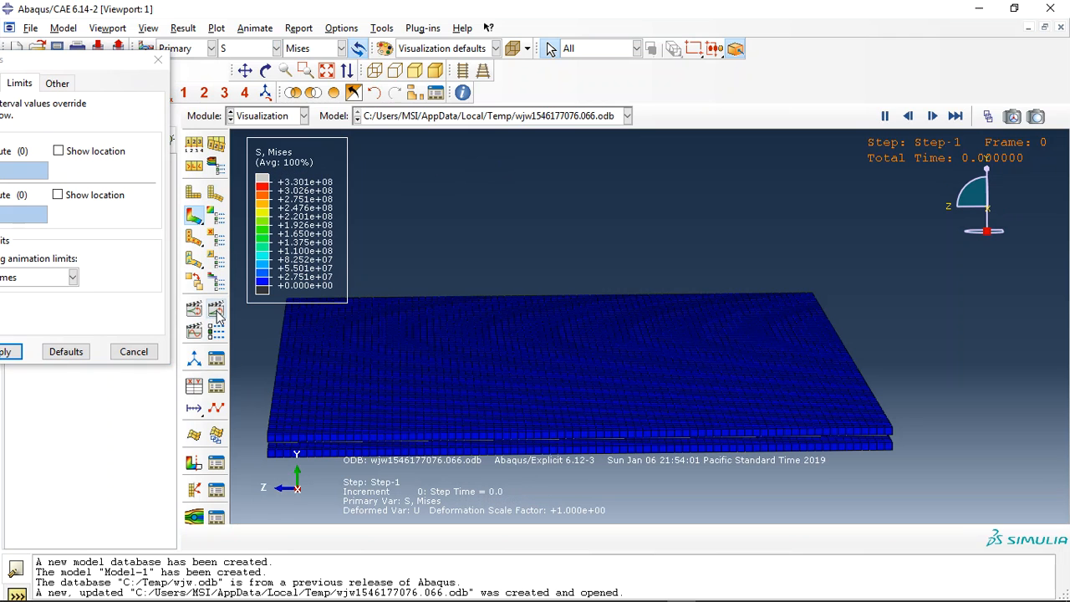
In Contour Plot Options, set a user-specified Mises maximum of 1.99575E+008.
click(955, 116)
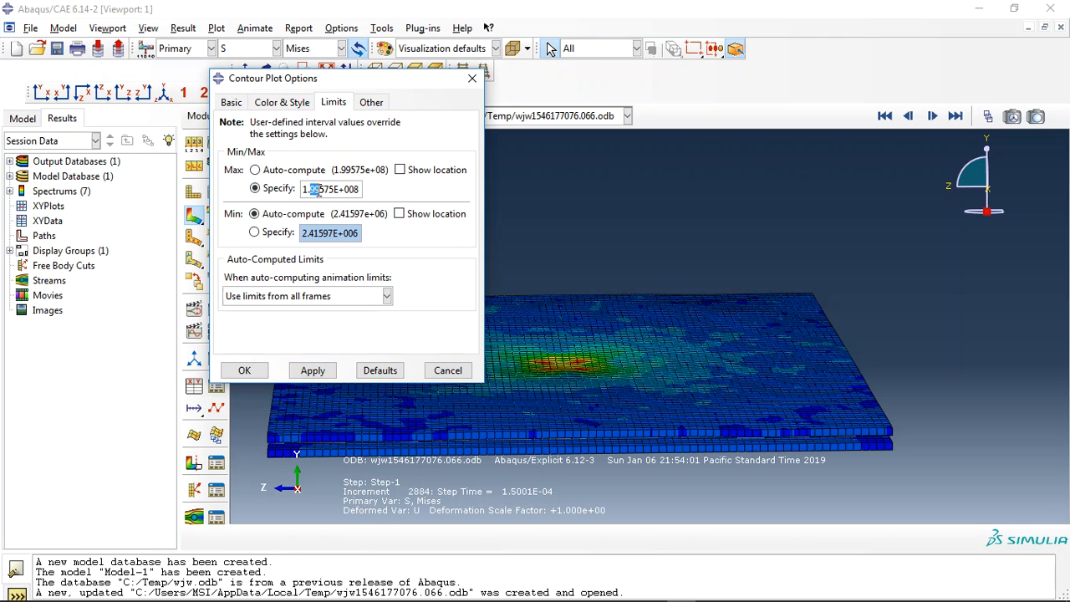
click(312, 370)
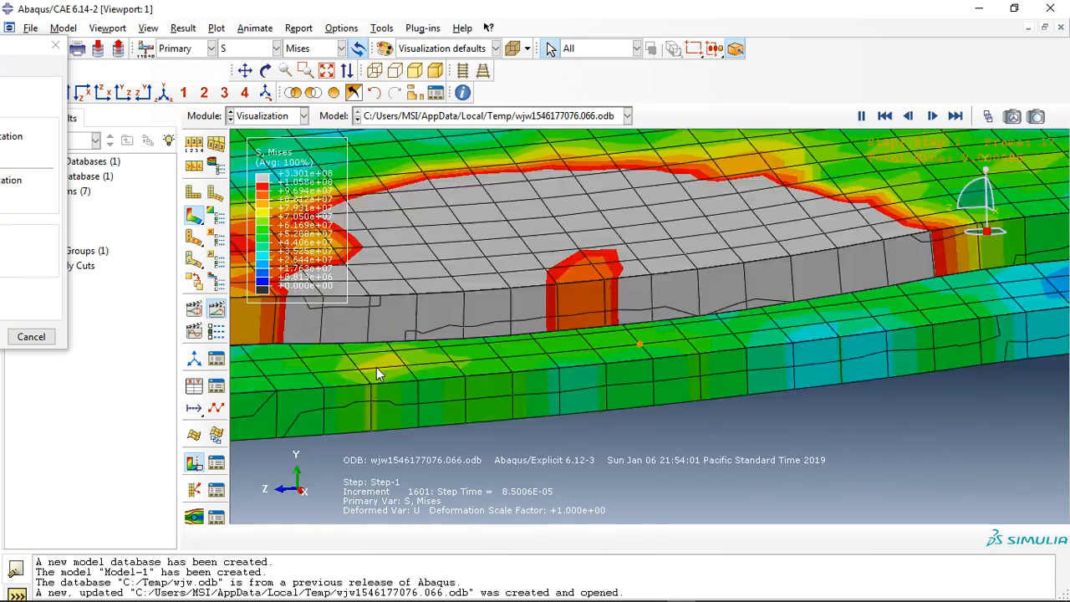
Show the last increment at the plate joint, then switch to the web browser.
click(931, 116)
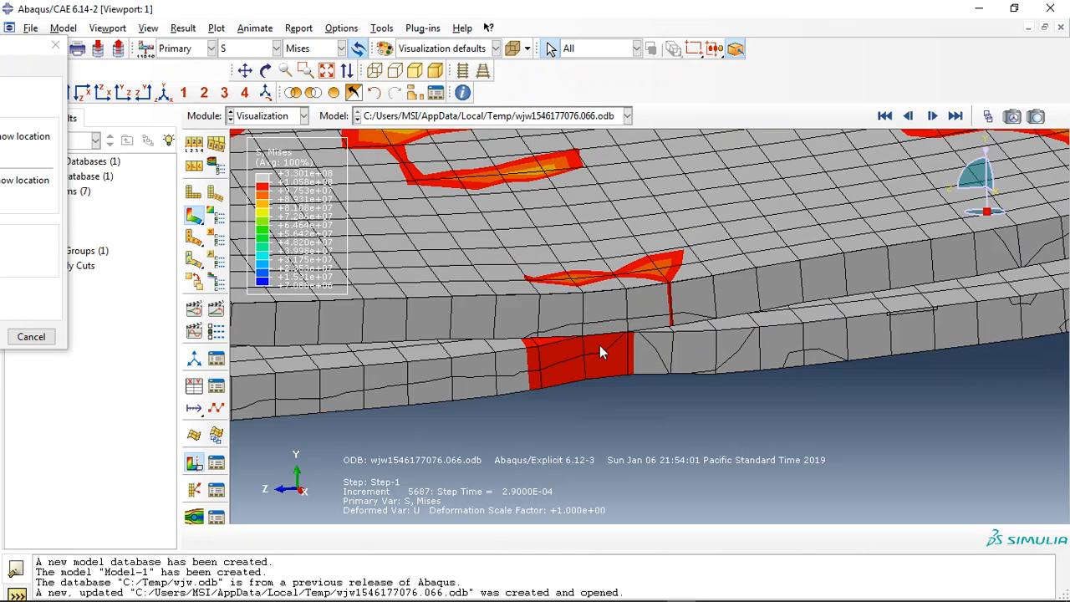
click(478, 601)
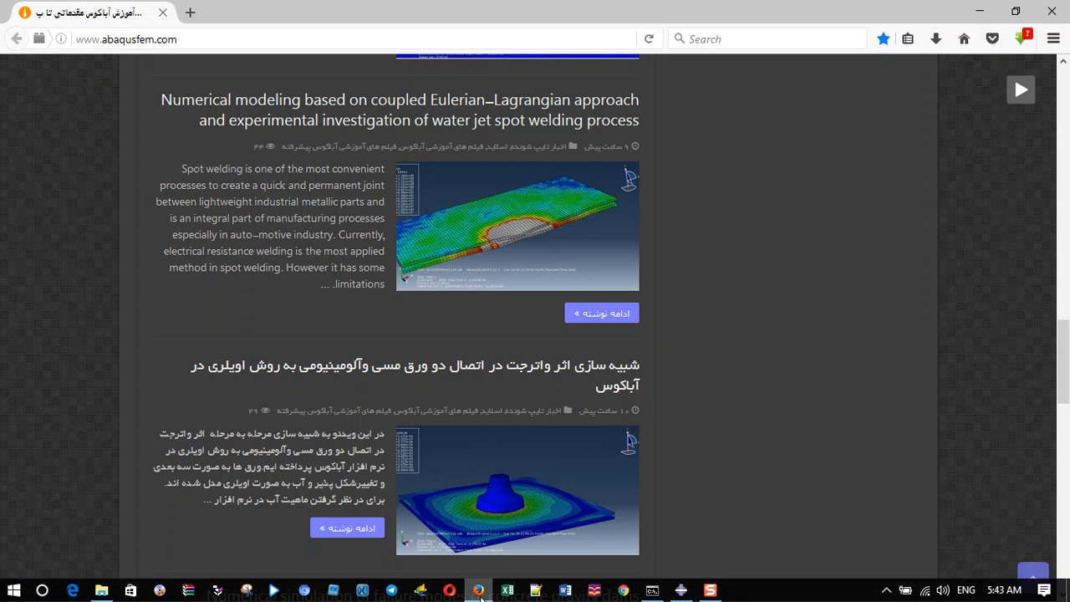
Bring the 'water jet spot welding process' post into view on abaqusfem.com.
click(125, 38)
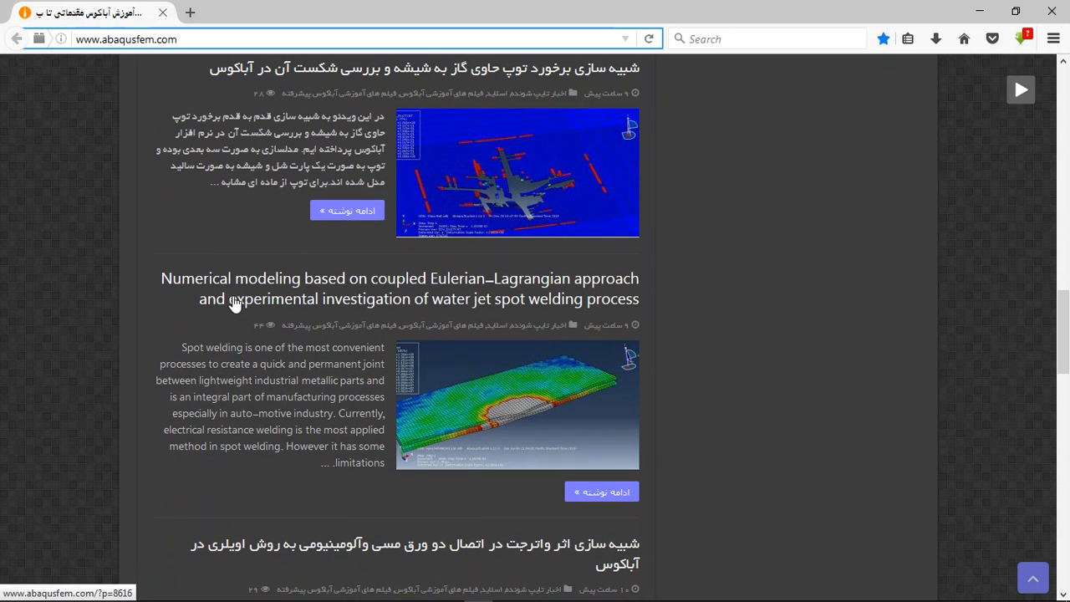
mouse_move(281, 295)
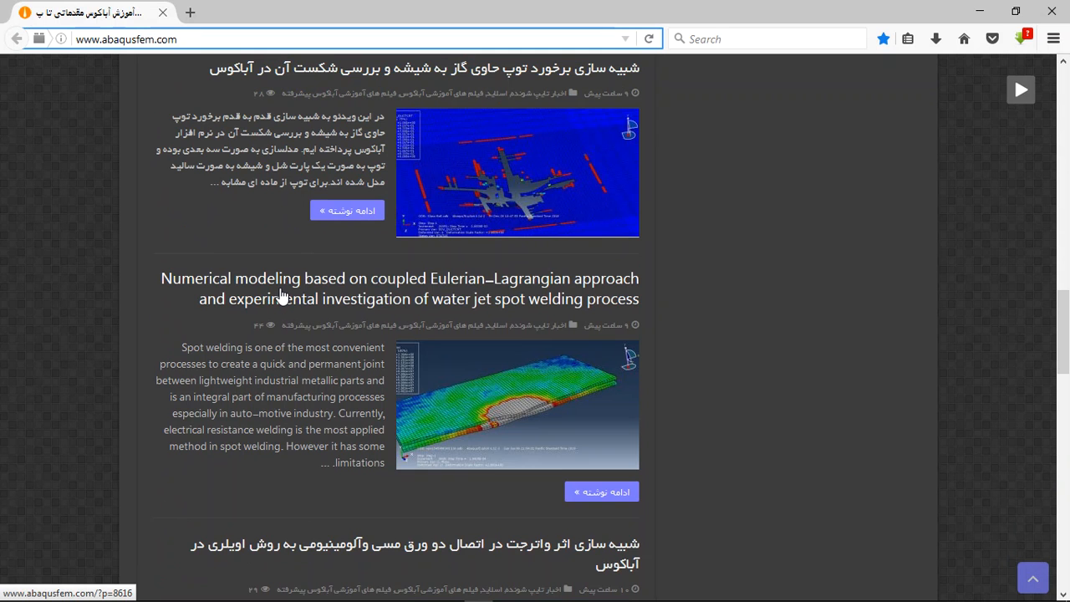
mouse_move(278, 297)
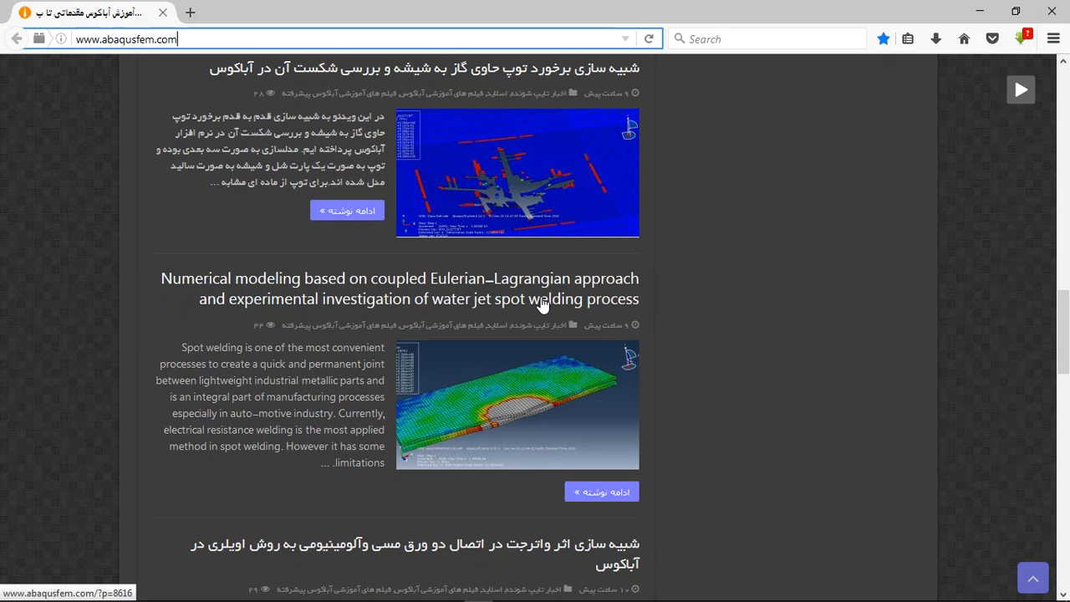
mouse_move(595, 301)
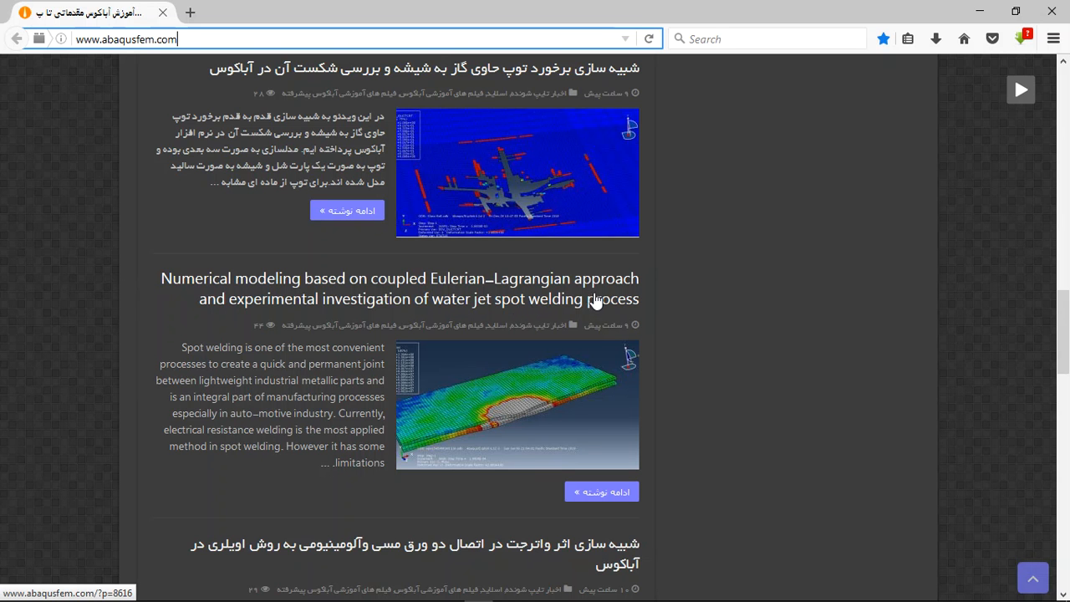
mouse_move(125, 309)
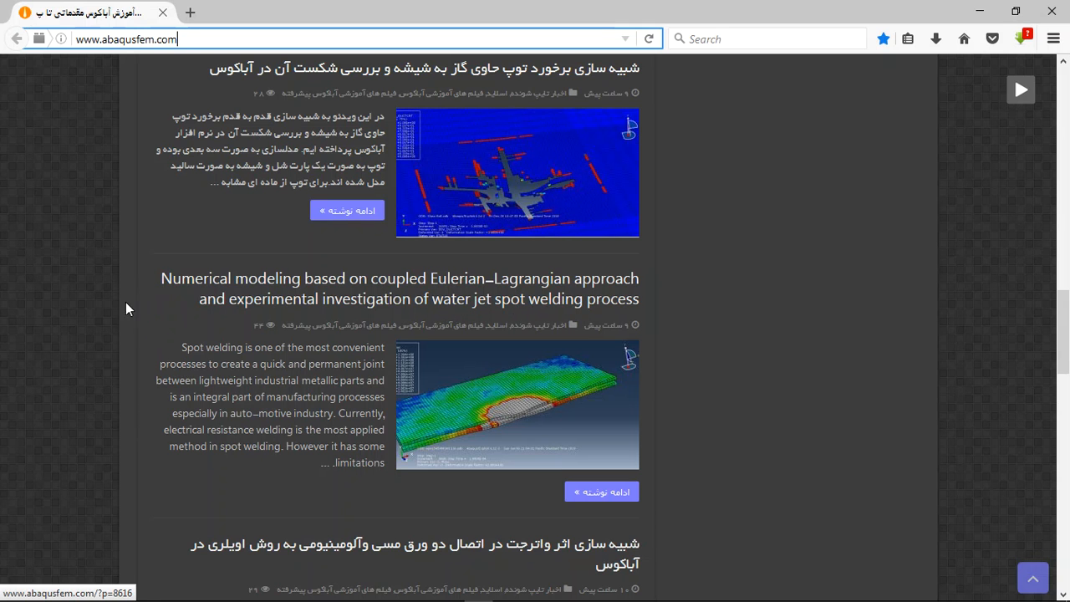
mouse_move(428, 303)
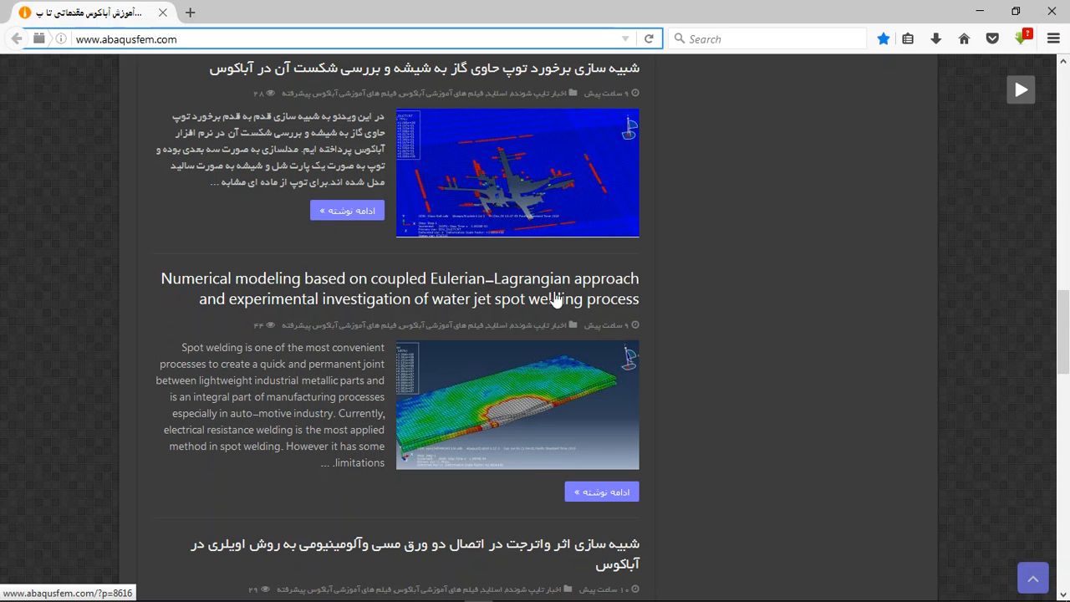
mouse_move(483, 320)
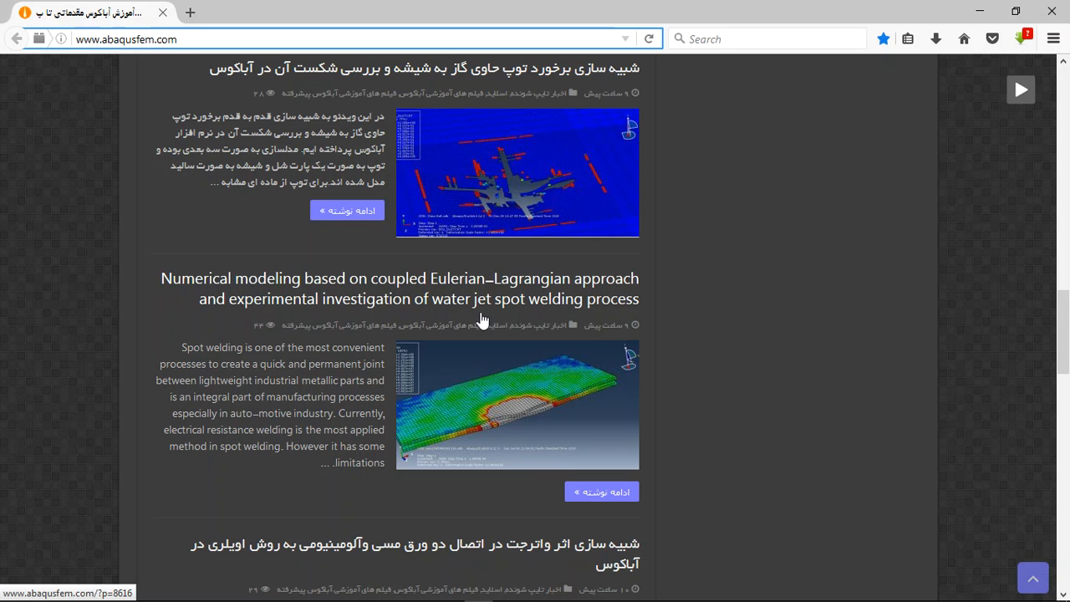
mouse_move(602, 492)
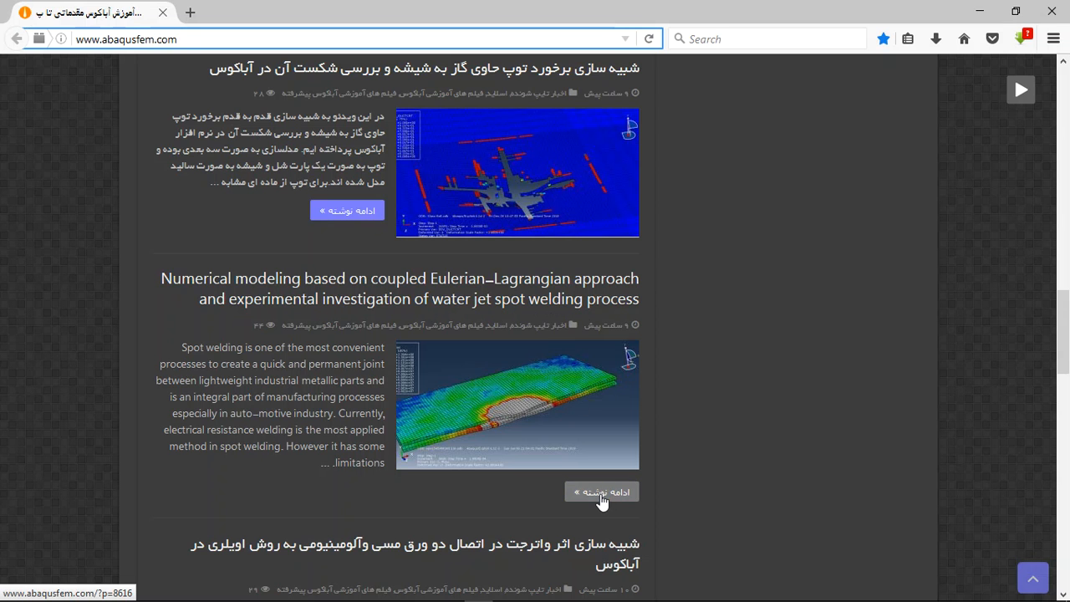
Open the water jet spot welding article in a new tab and scroll down.
click(602, 492)
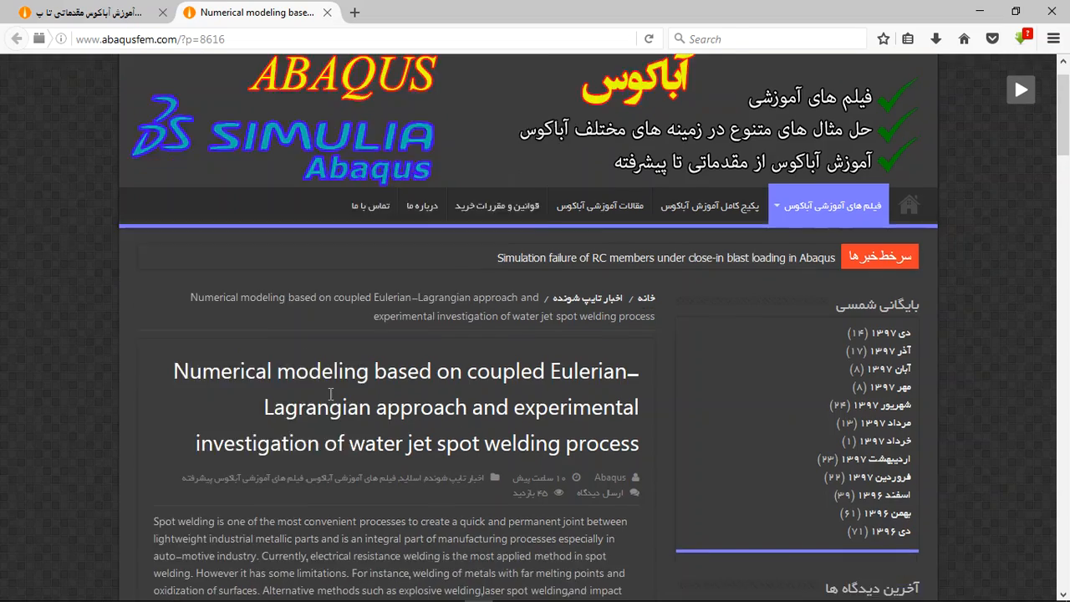
scroll(down, 3)
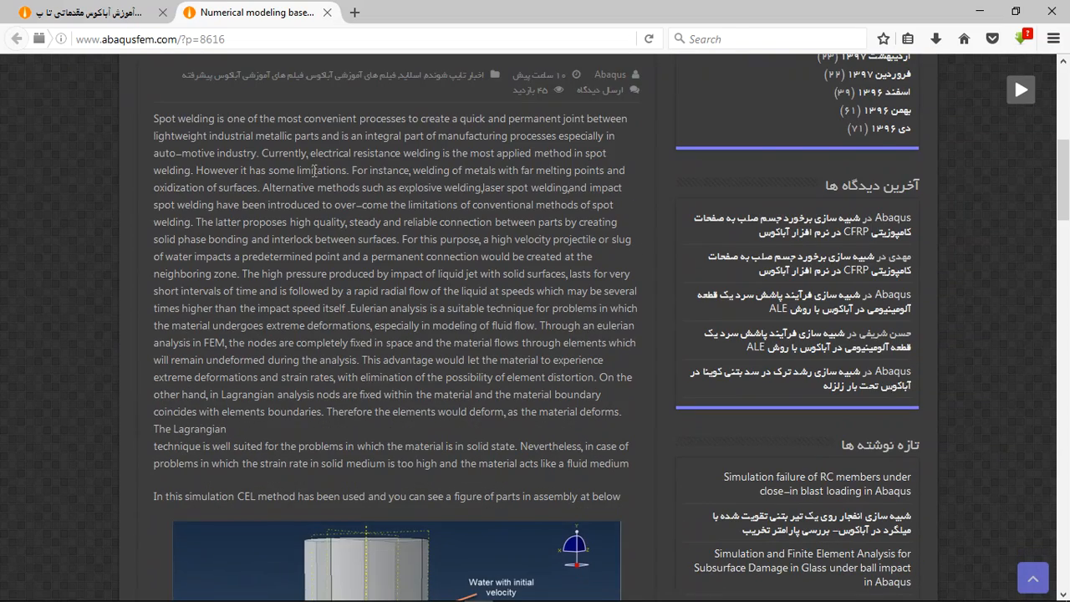
scroll(down, 3)
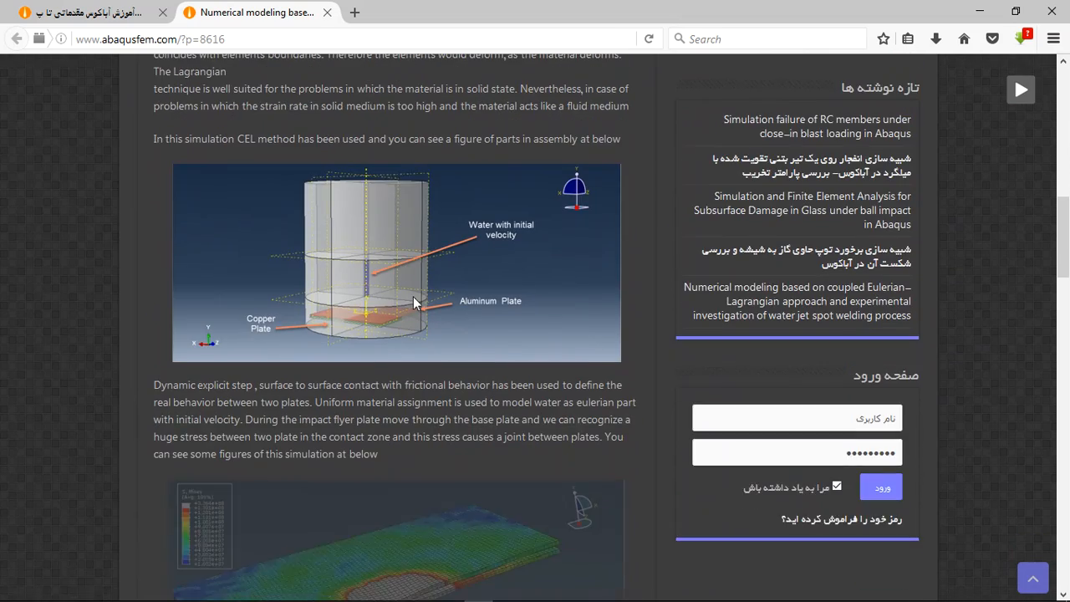
scroll(down, 3)
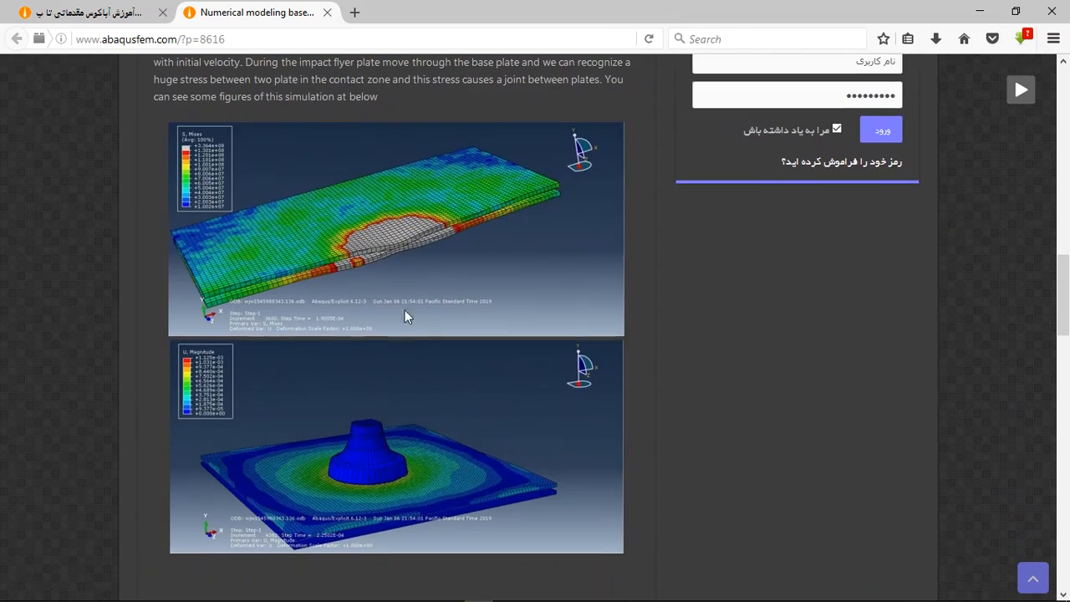
scroll(down, 3)
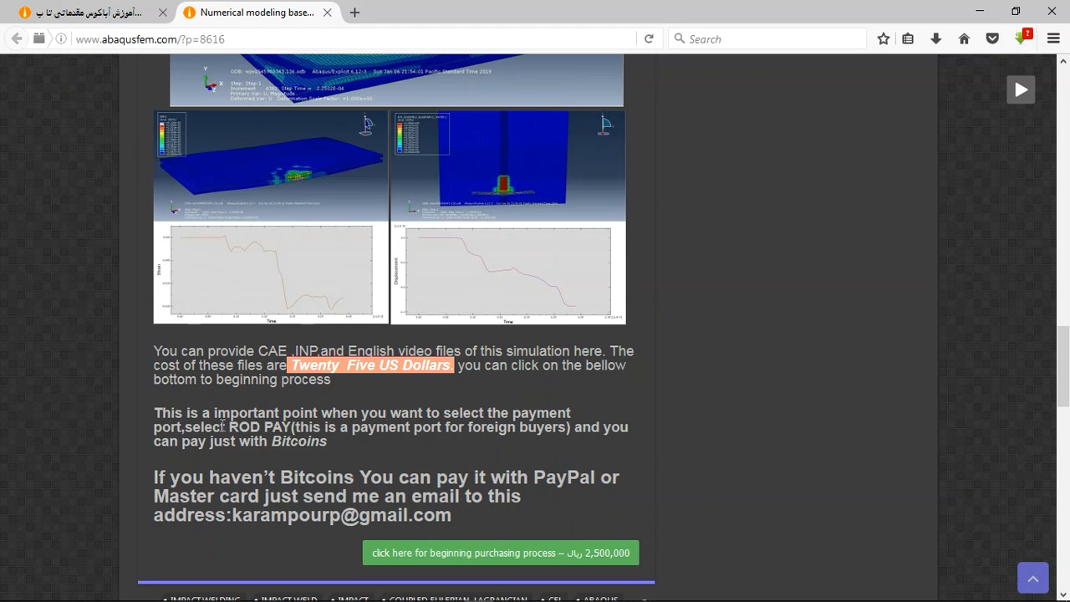
mouse_move(233, 466)
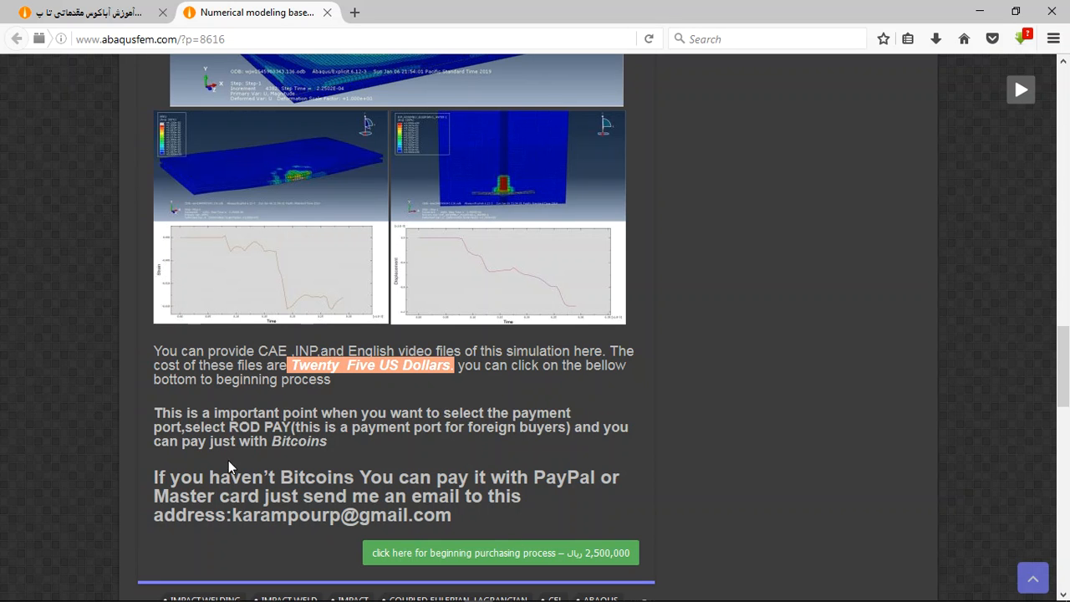
mouse_move(315, 476)
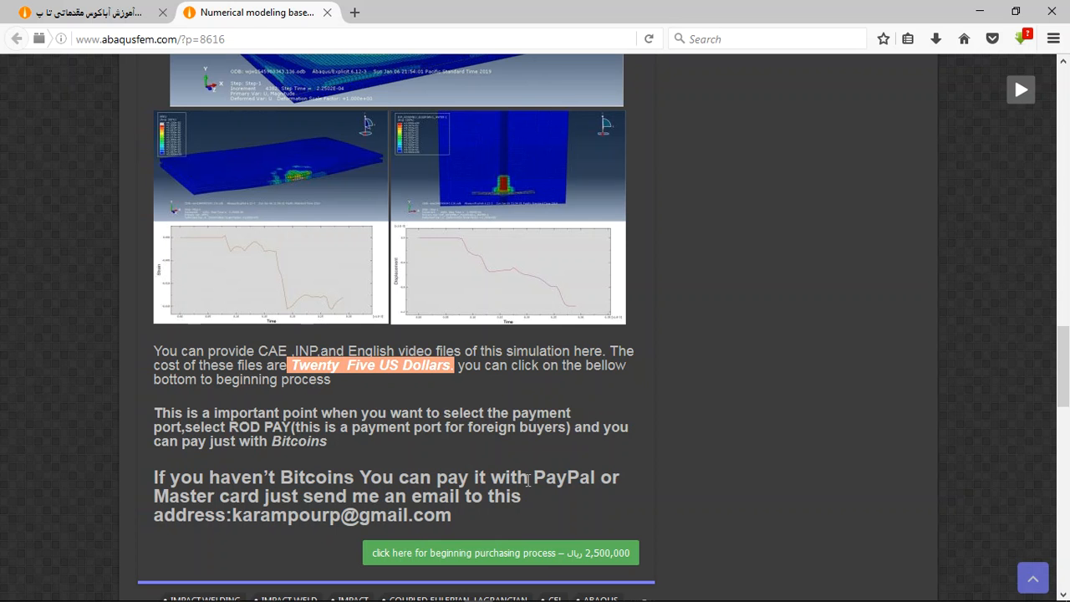
Clear the price highlight and select the PayPal/Mastercard contact email address.
double_click(561, 477)
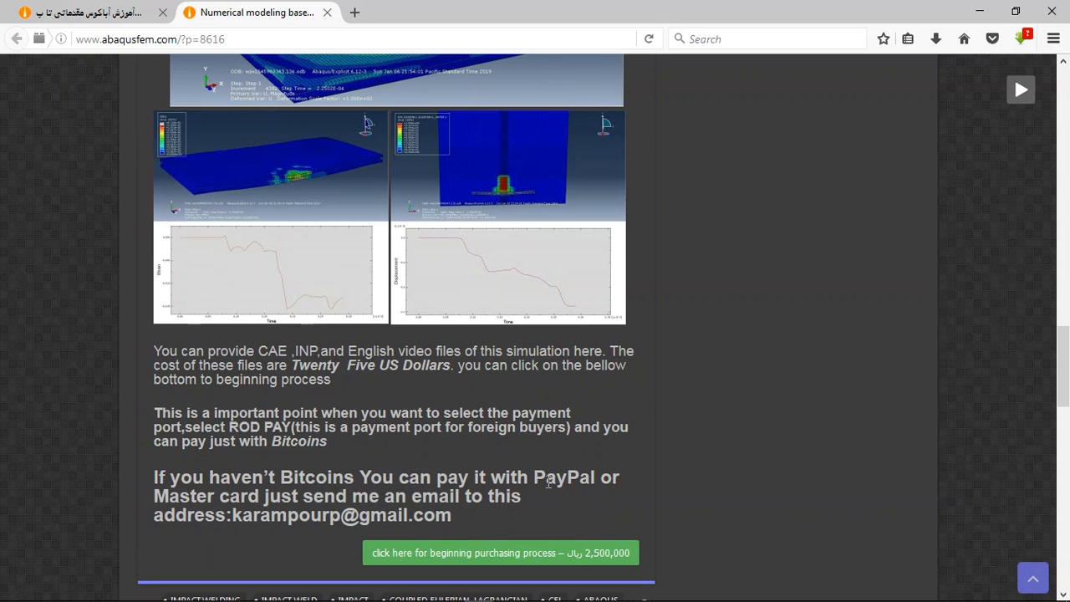
double_click(561, 477)
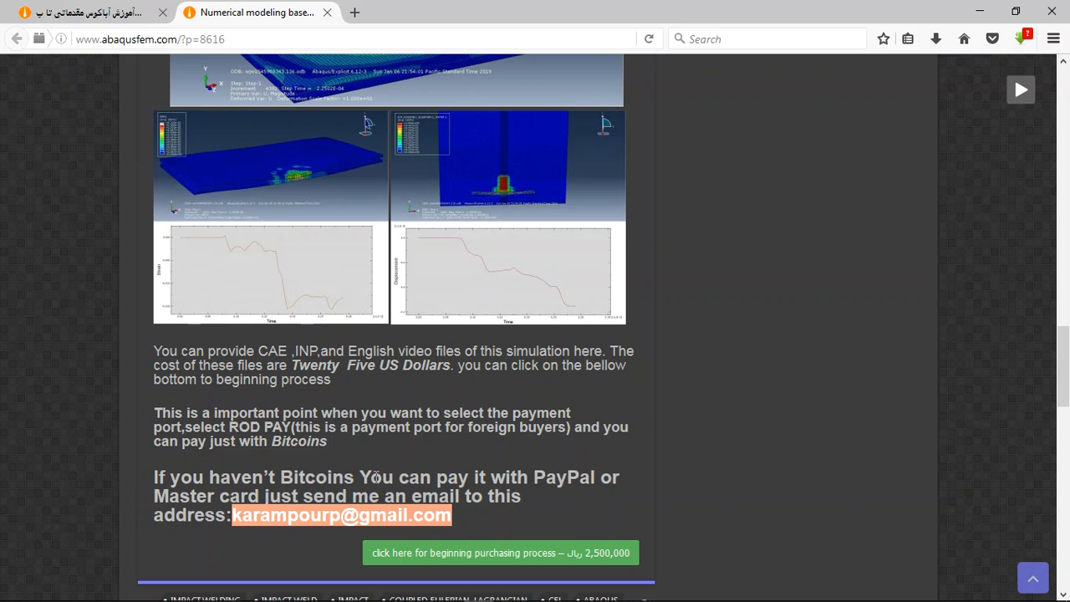
mouse_move(681, 407)
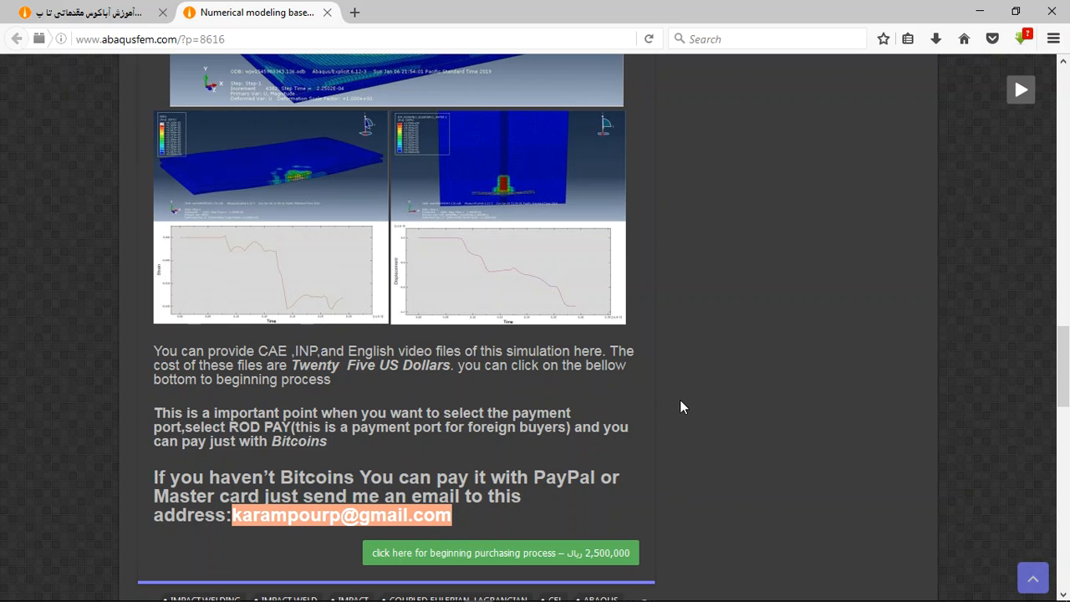